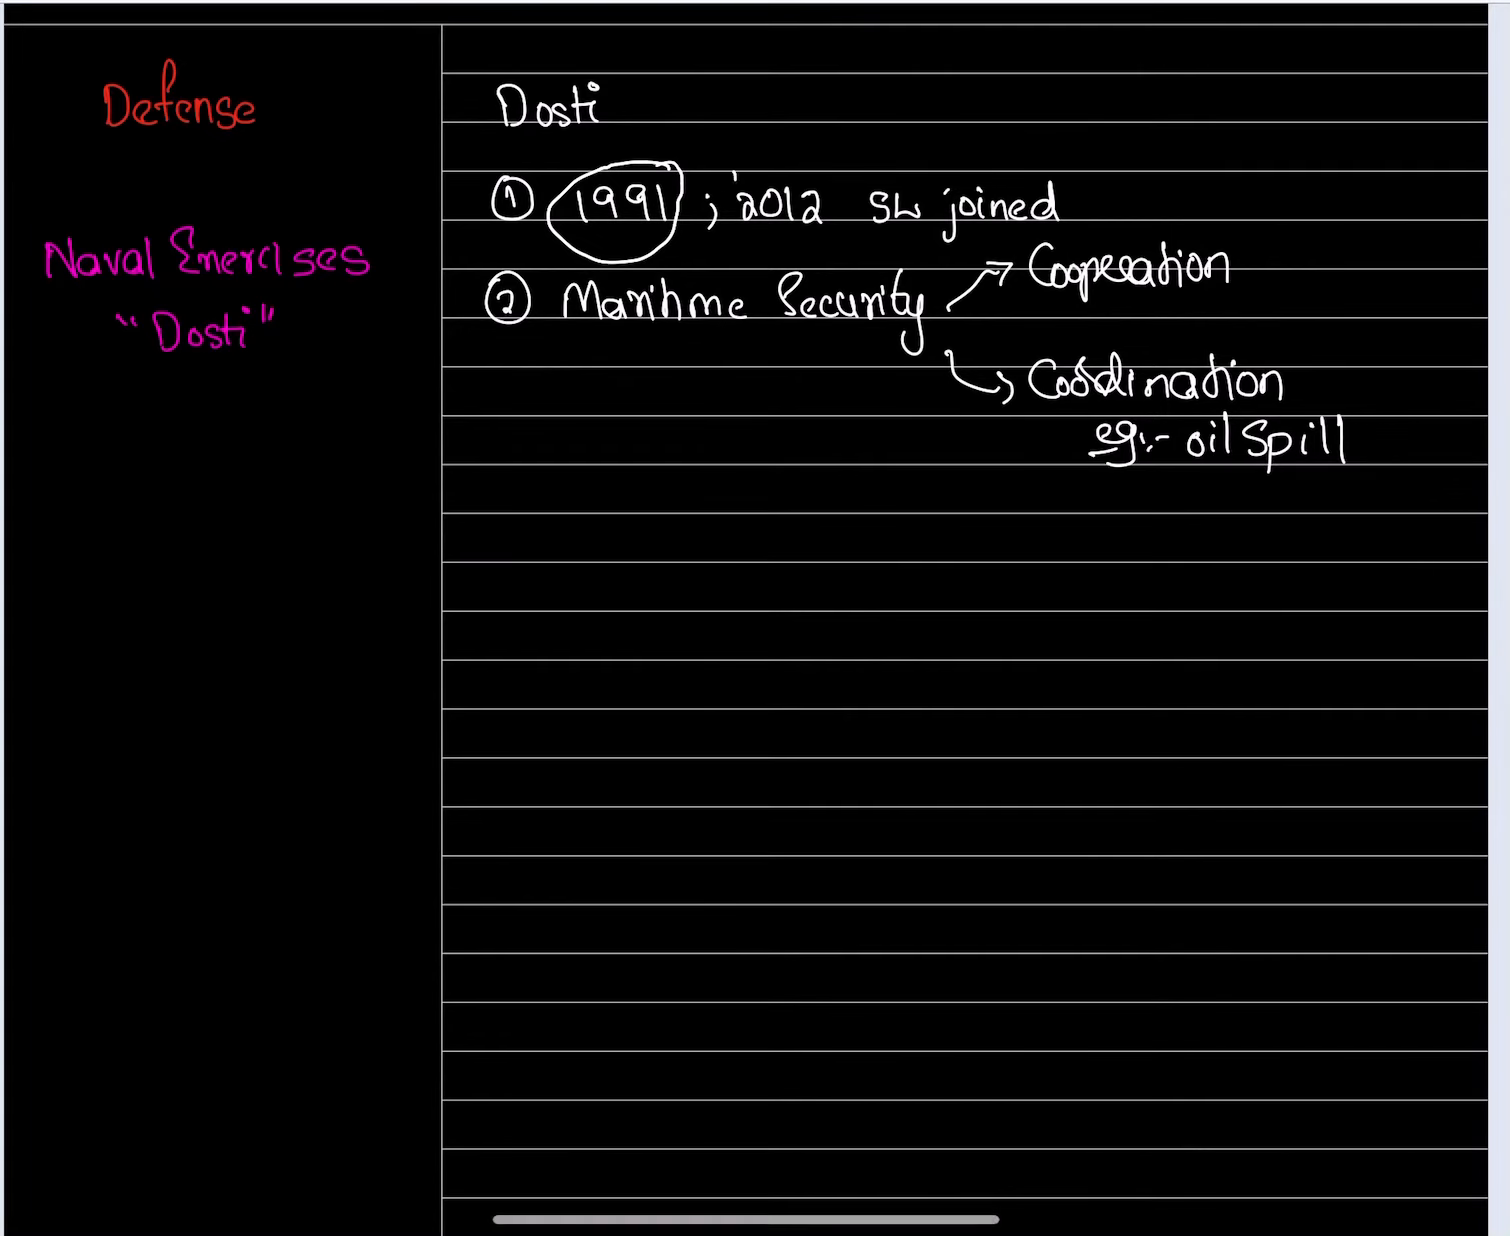
Draw a box around the year 2012 and underline 'joined' in the Dosti notes.
drag(730, 170, 840, 255)
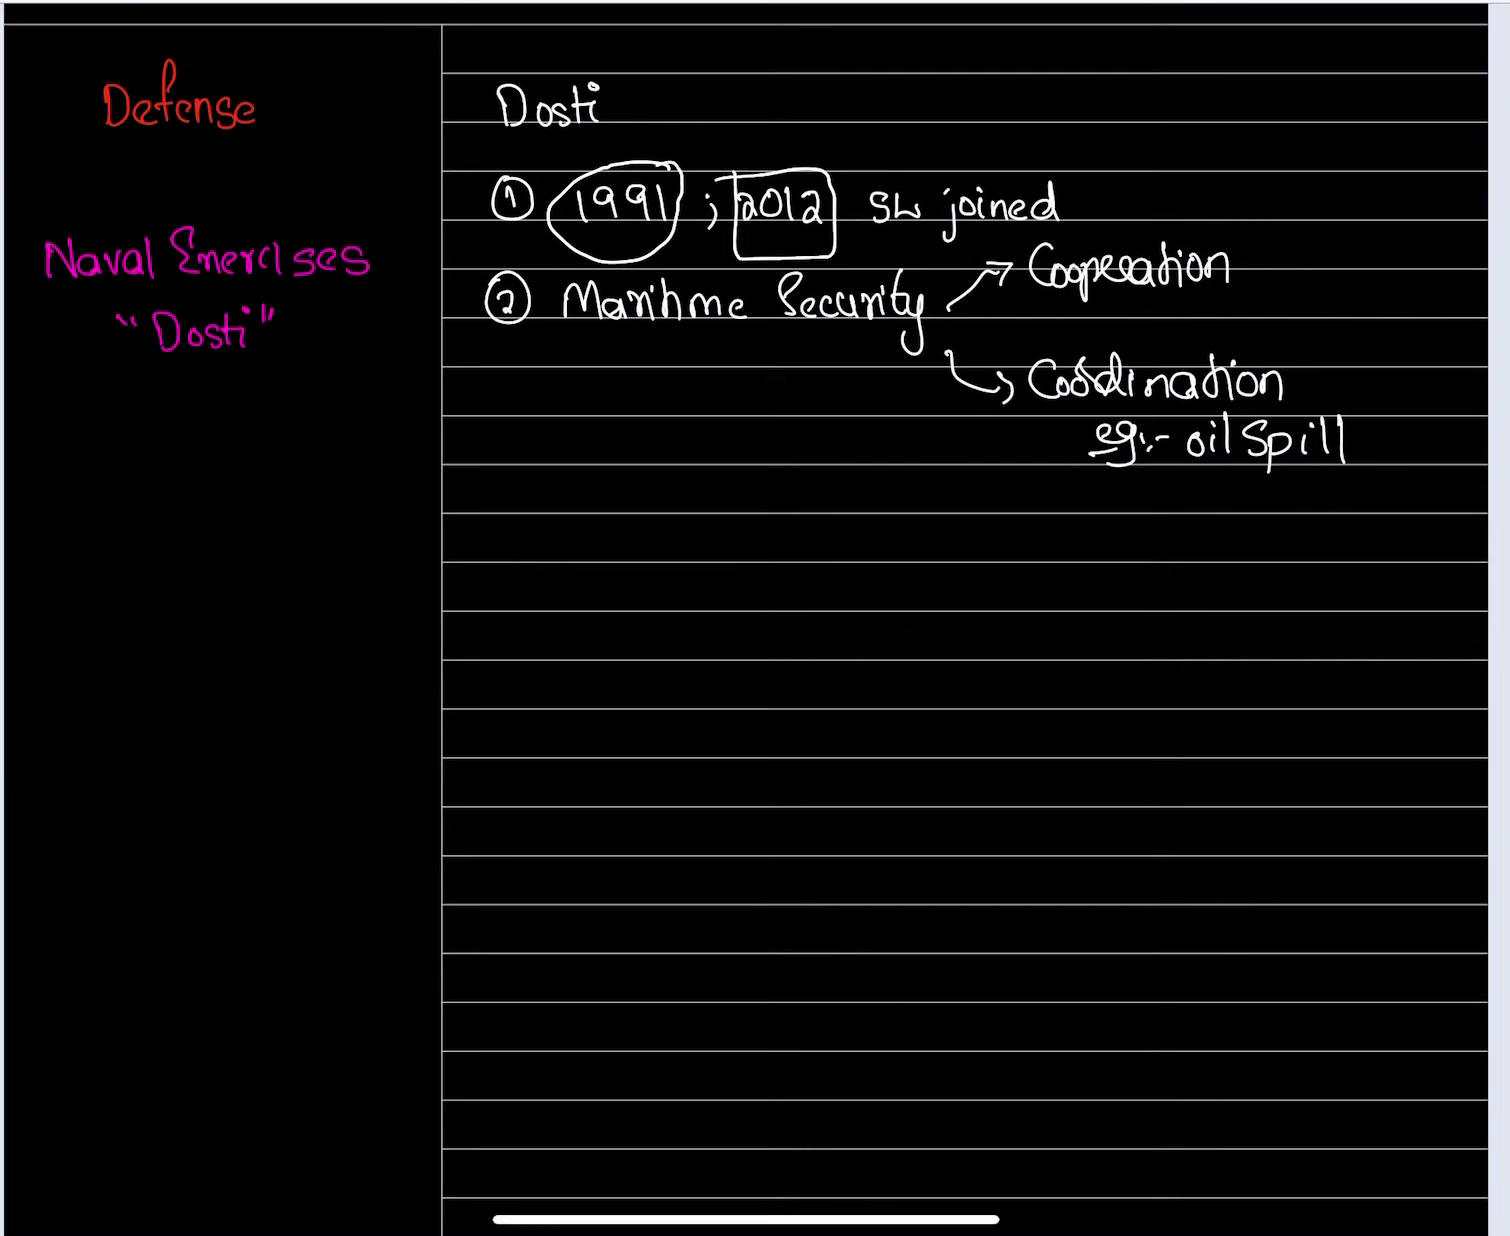
drag(920, 250, 1075, 228)
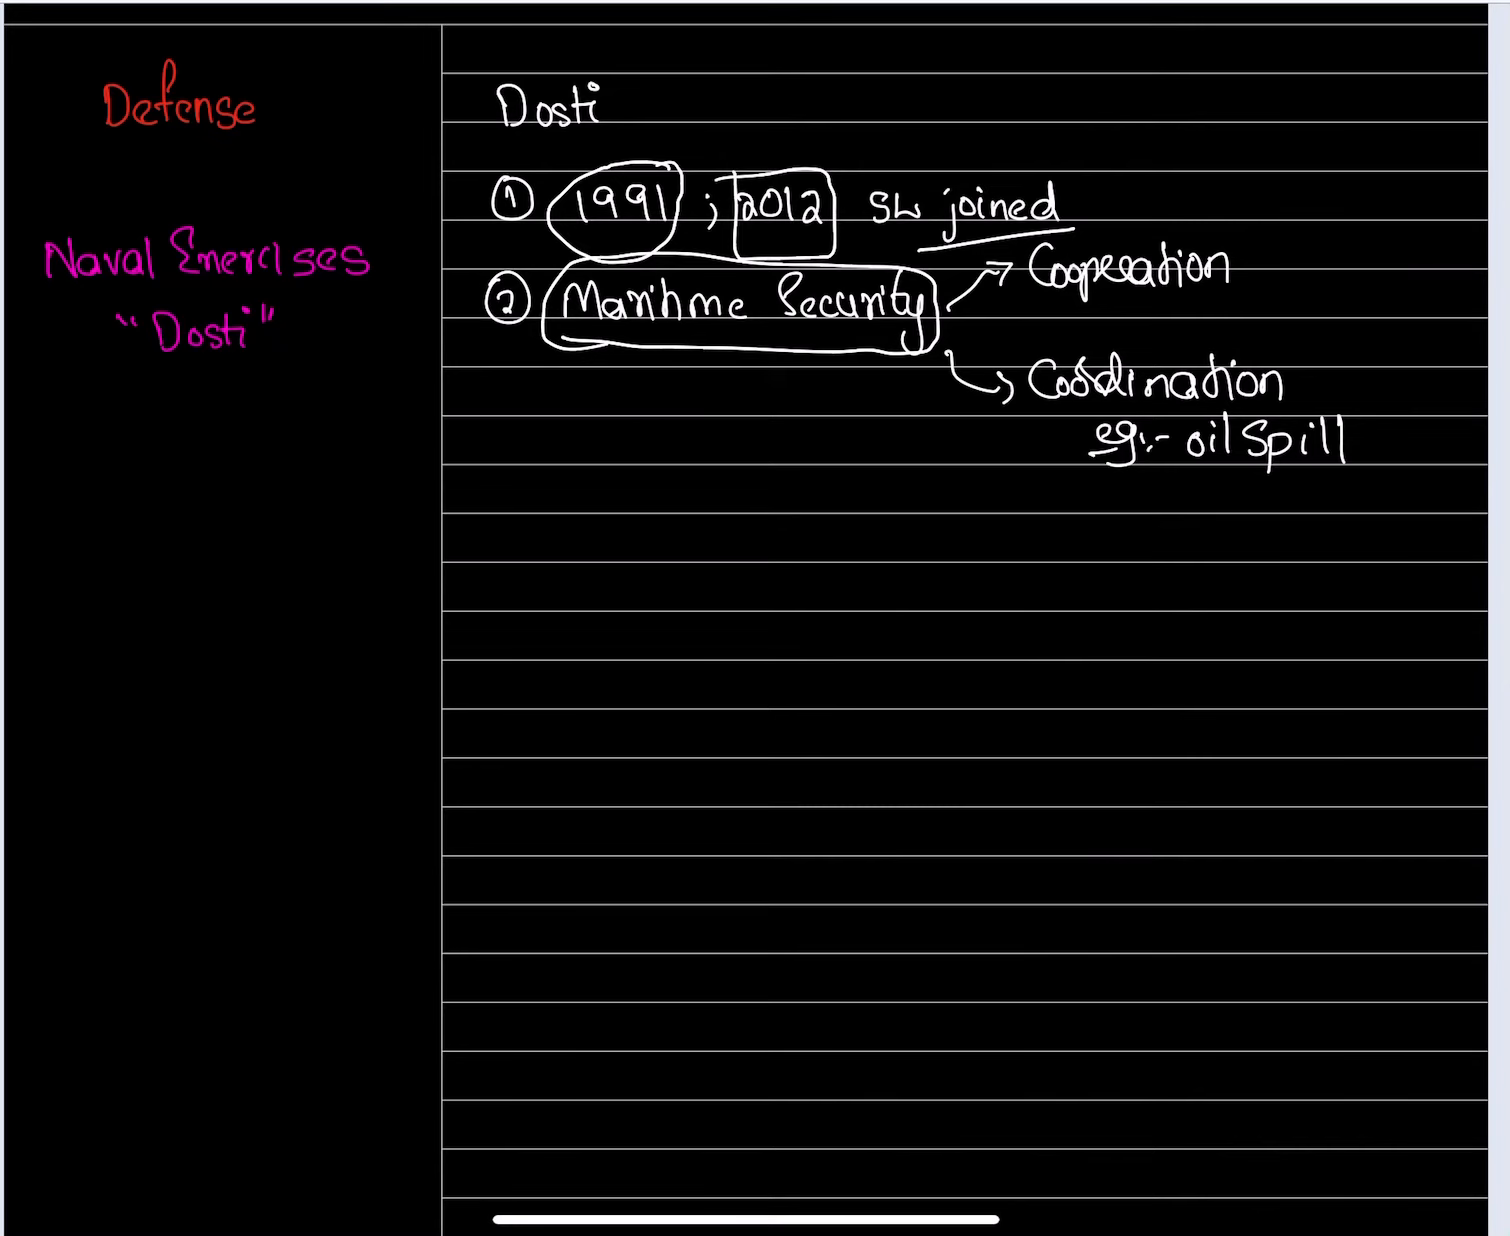
Circle the example 'oil spill' with the pen.
drag(1190, 440, 1370, 440)
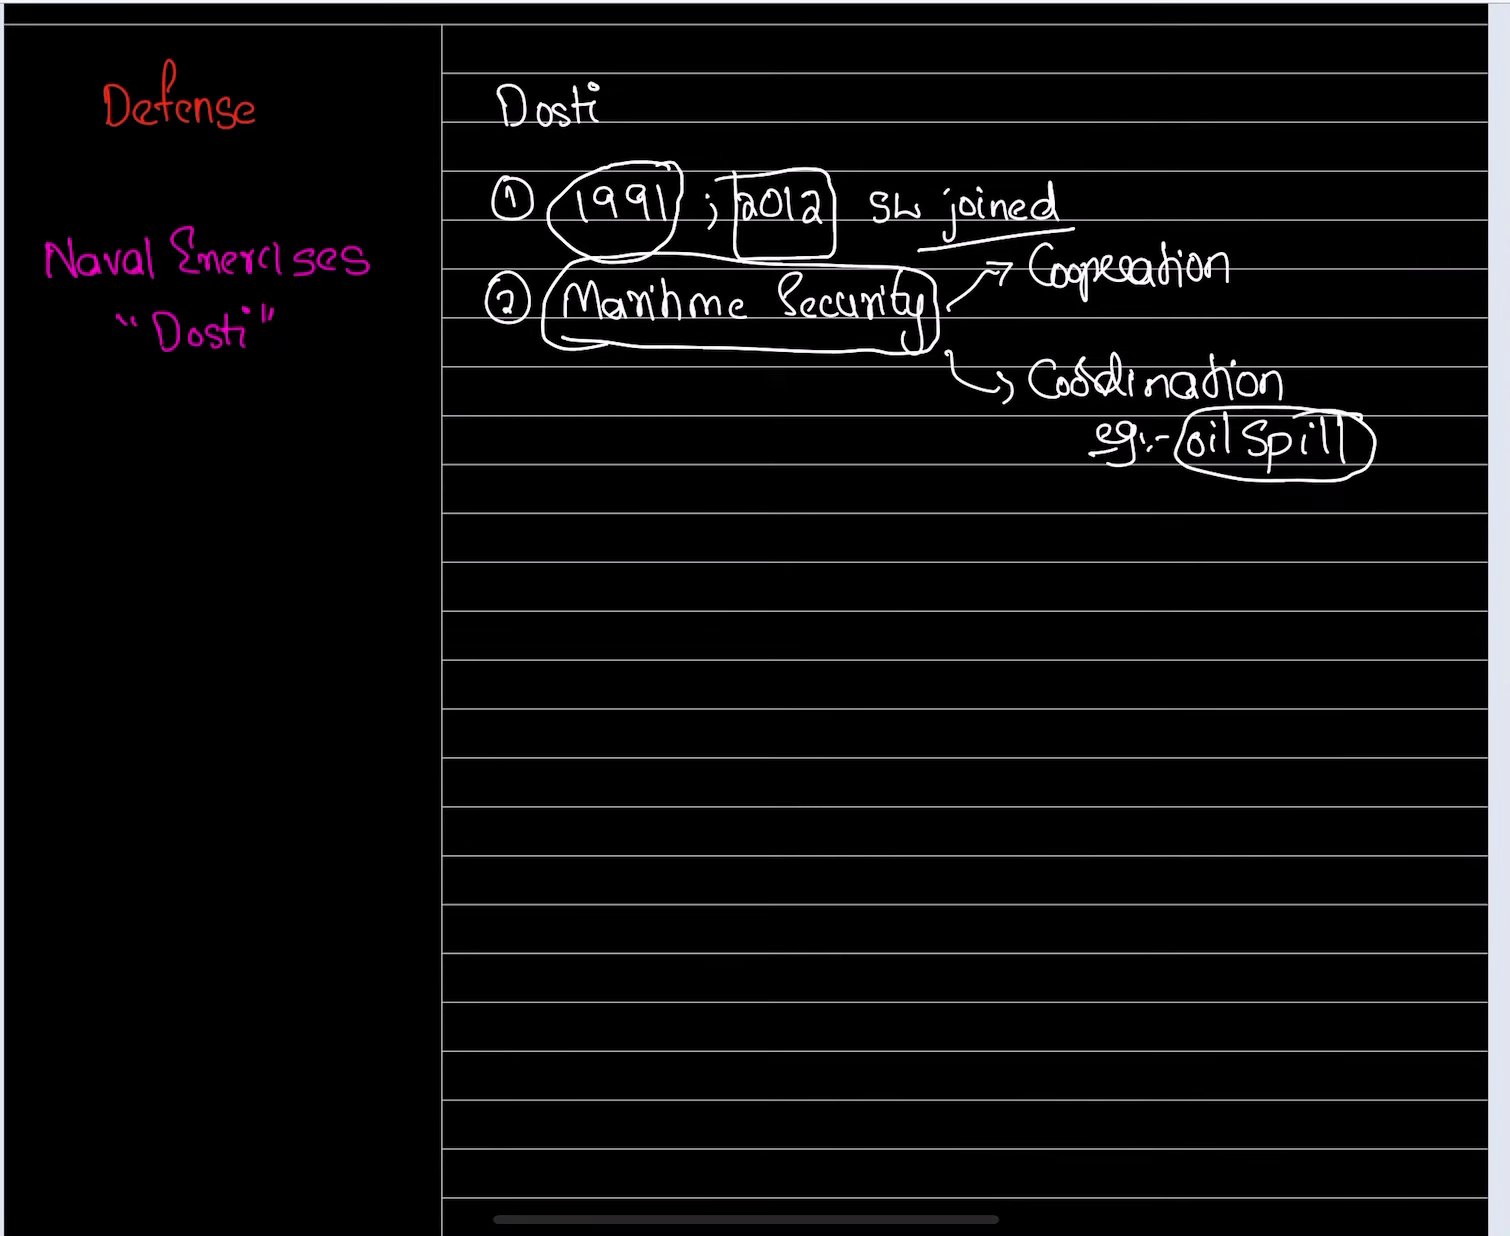